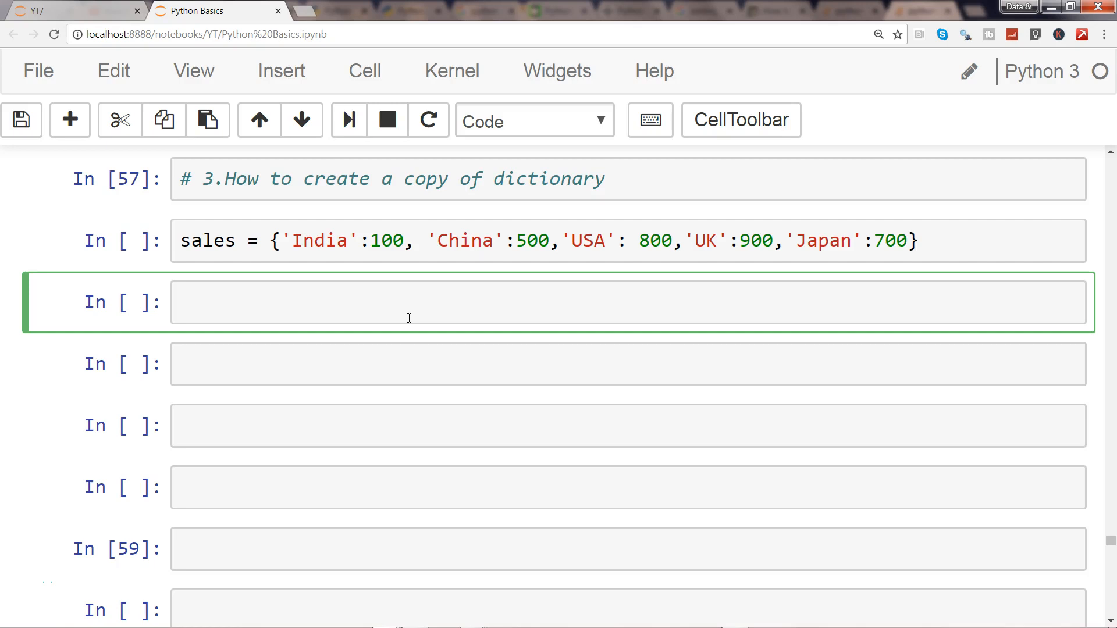
Define new_sales as a plain assignment of the sales dictionary (new_sales = sales)
{"action": "type", "text": "new_"}
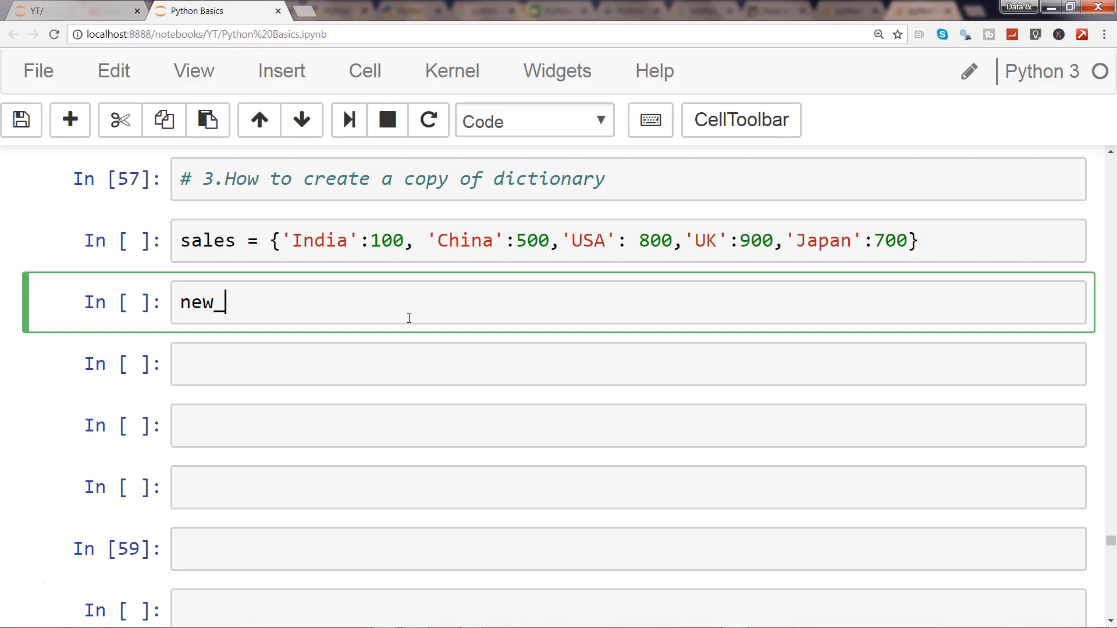
{"action": "type", "text": "sales ="}
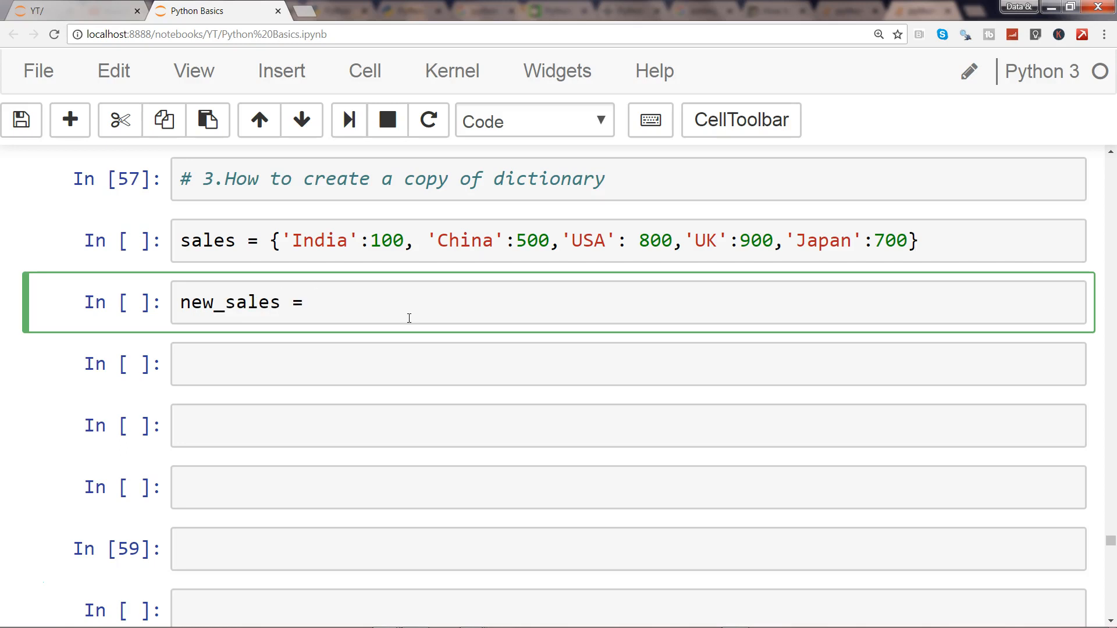
{"action": "type", "text": "sales"}
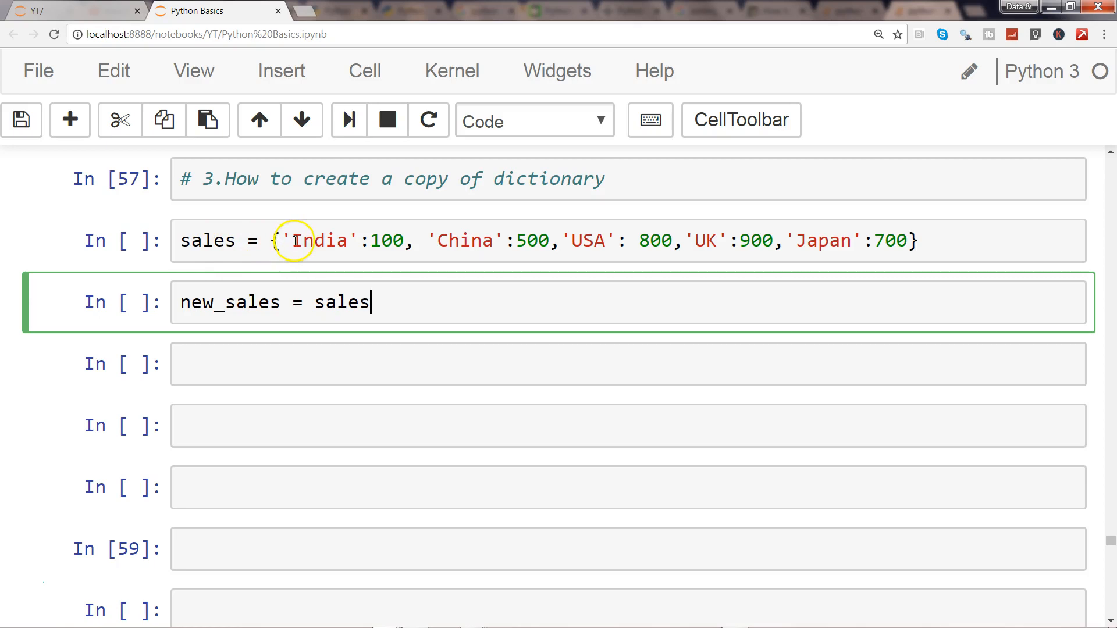
{"action": "mouse_move", "coordinate": [198, 312]}
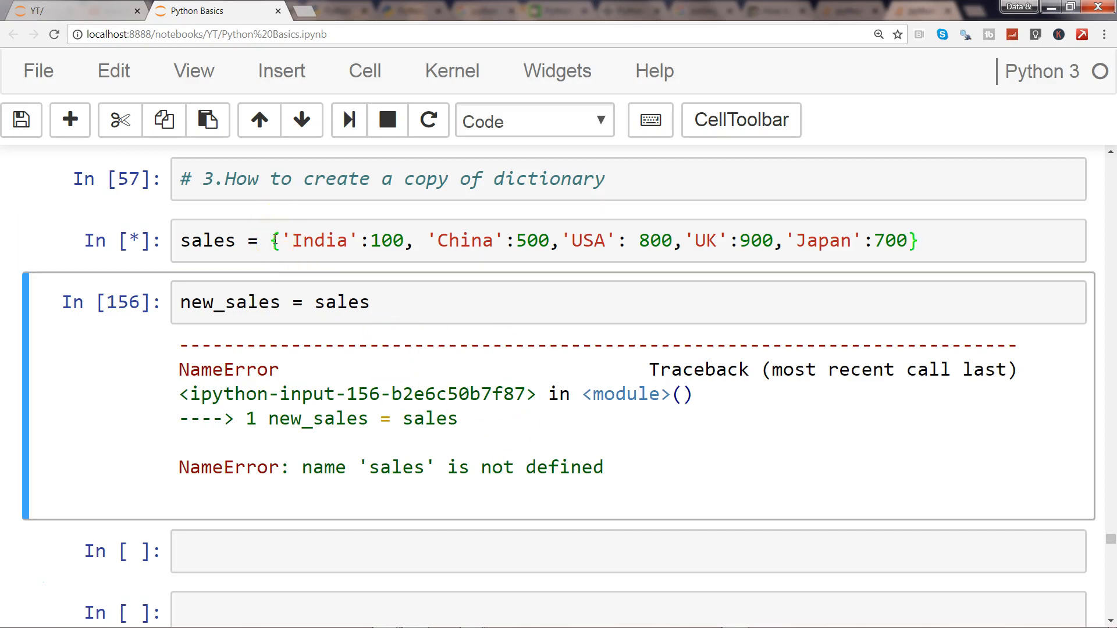
Evaluate new_sales in the next cell to display the five country entries
{"action": "left_click", "coordinate": [265, 366]}
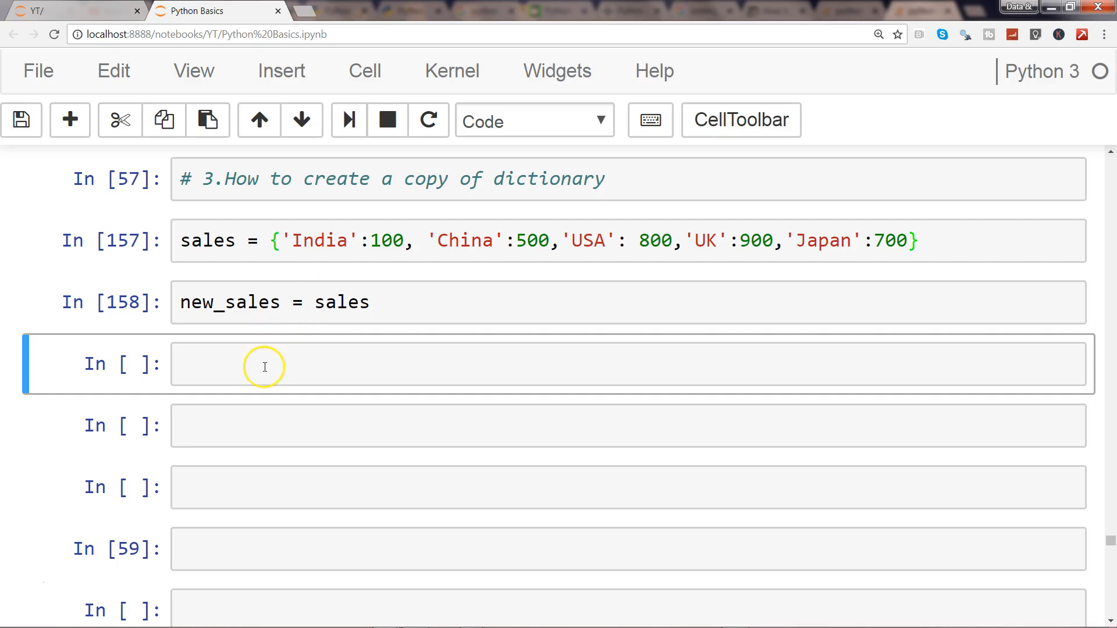
{"action": "type", "text": "ne"}
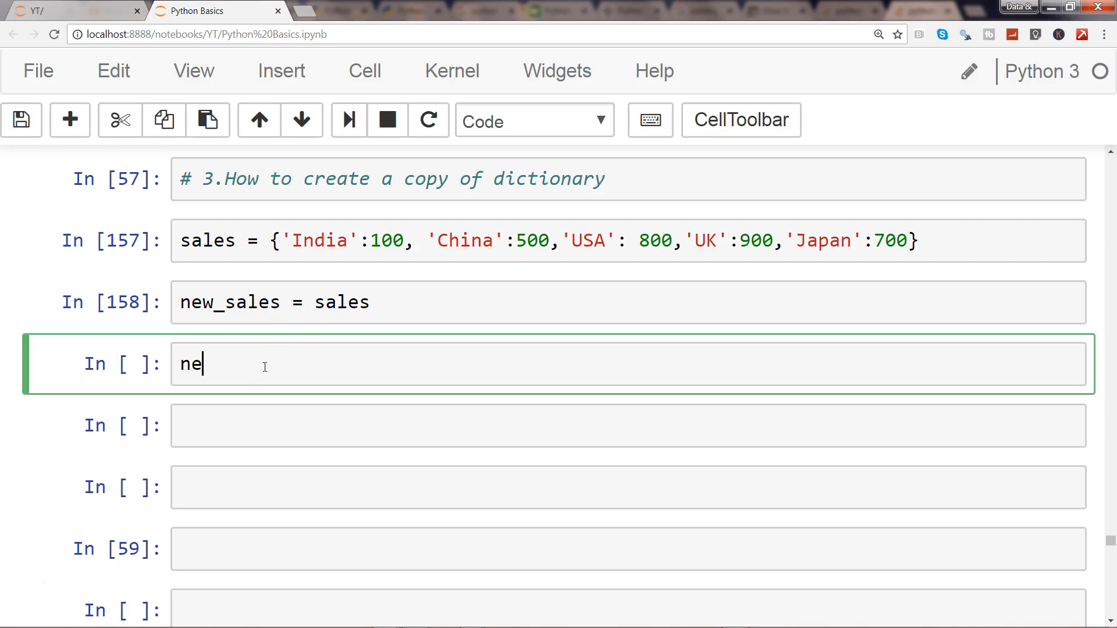
{"action": "type", "text": "w_sales"}
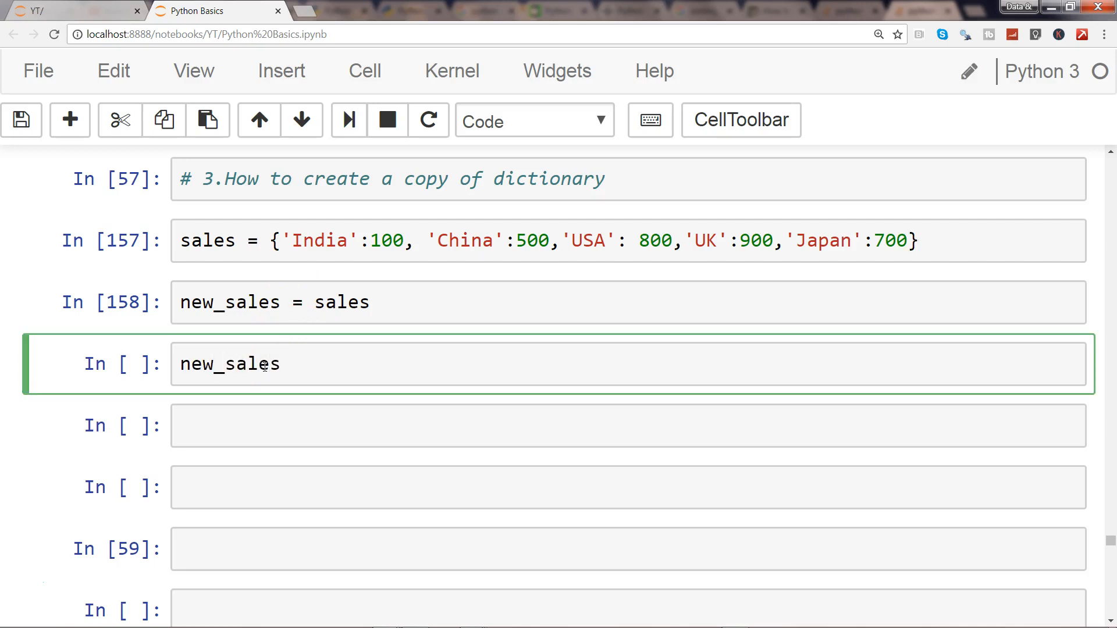
{"action": "key", "text": "Shift+Enter"}
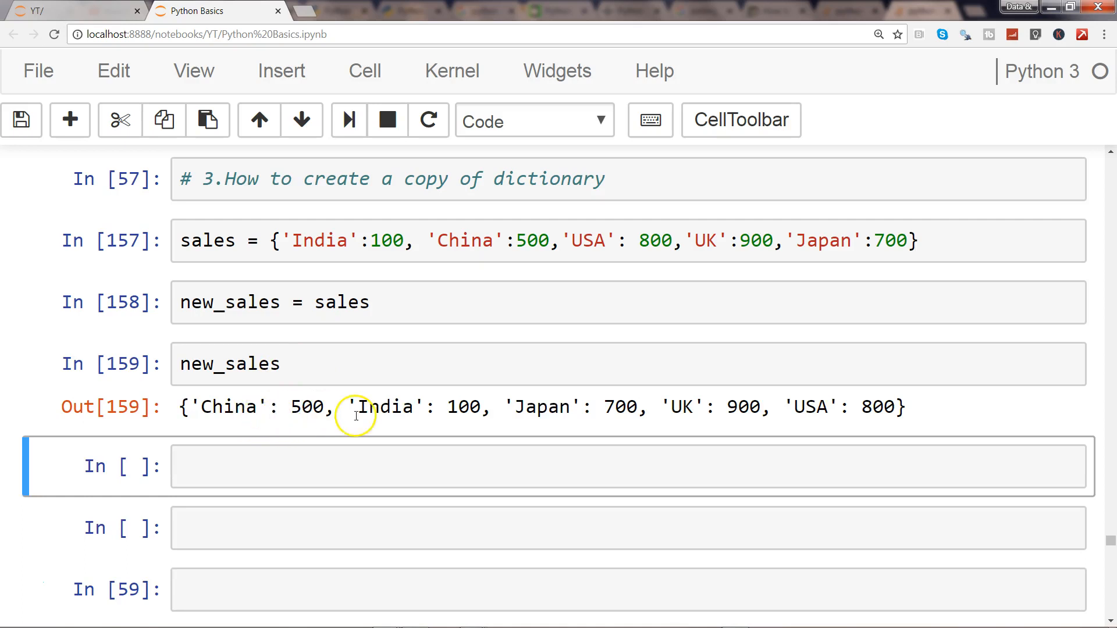
{"action": "mouse_move", "coordinate": [562, 400]}
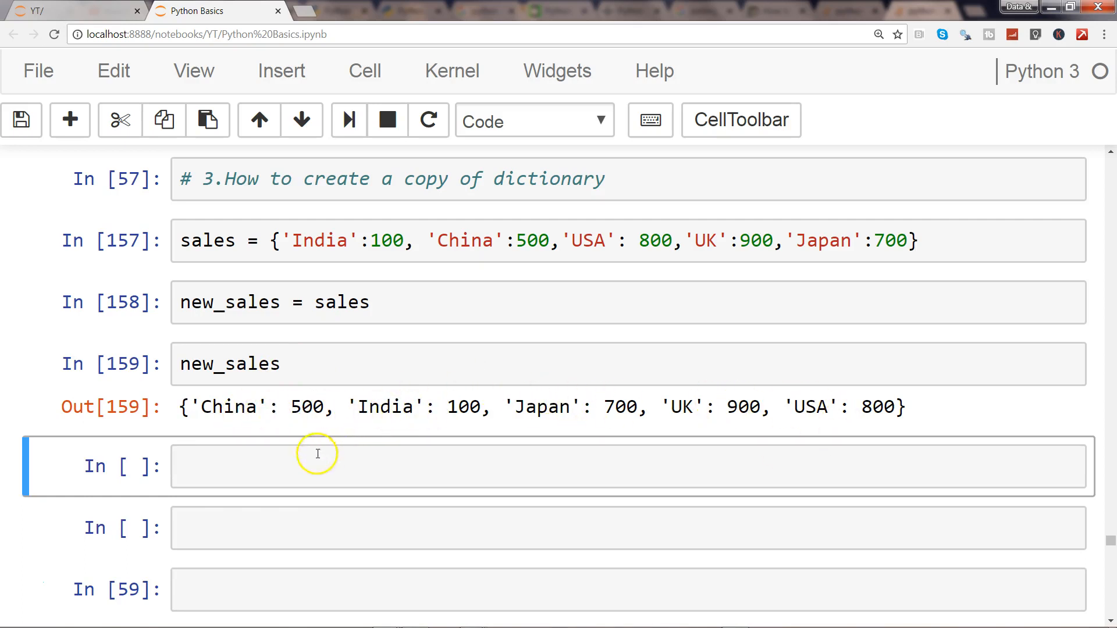
Define new_sales_copy = sales.copy() in the next cell and run it
{"action": "left_click", "coordinate": [318, 454]}
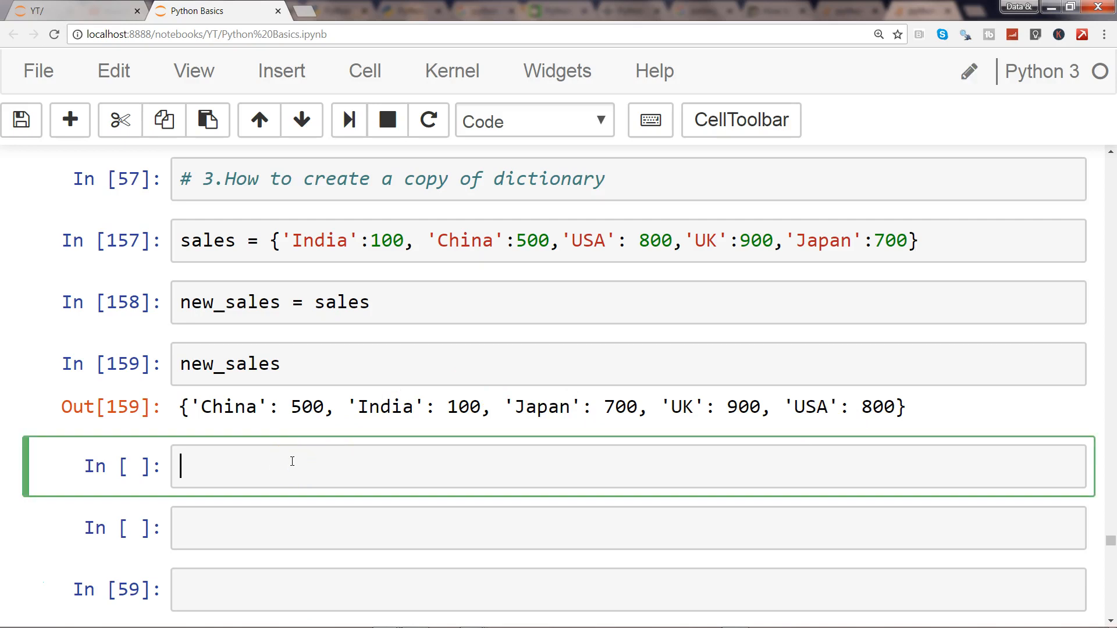
{"action": "type", "text": "new"}
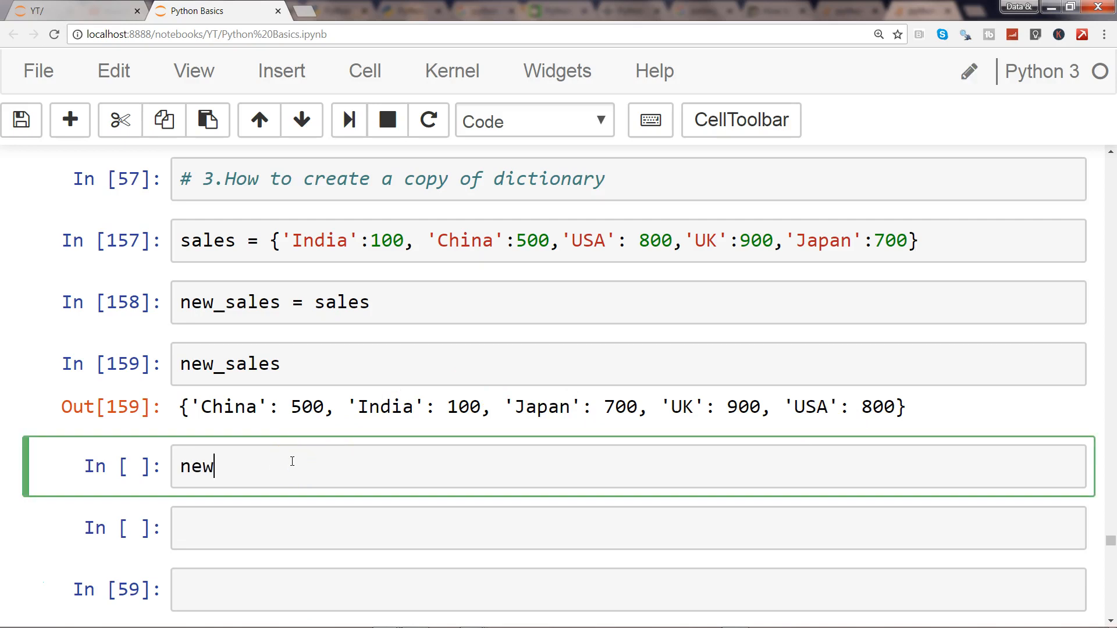
{"action": "type", "text": "_sales"}
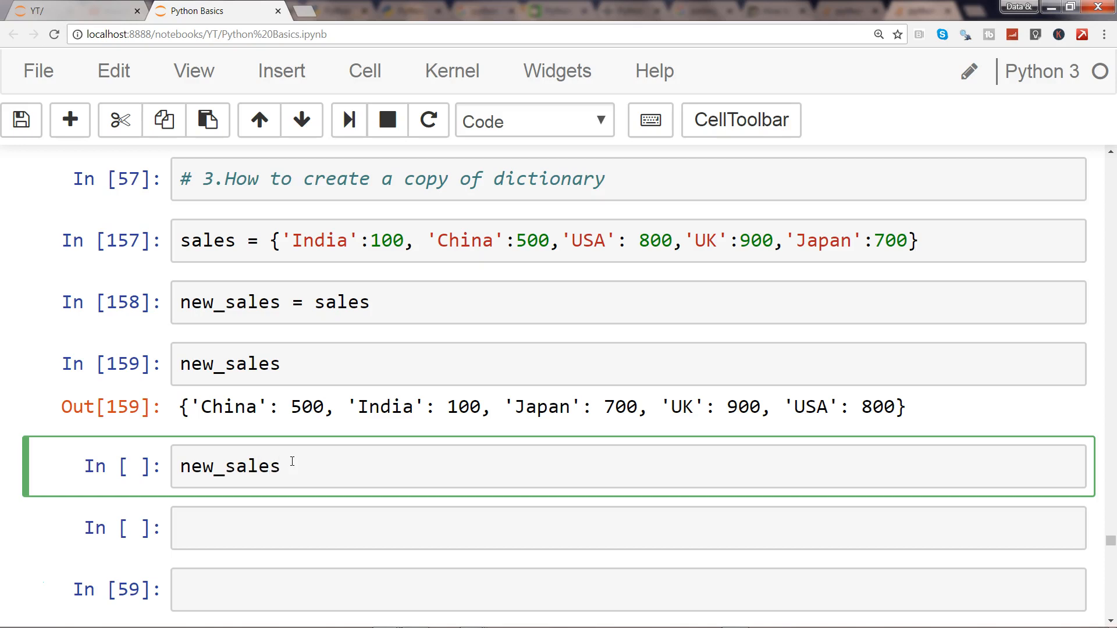
{"action": "type", "text": "_copy"}
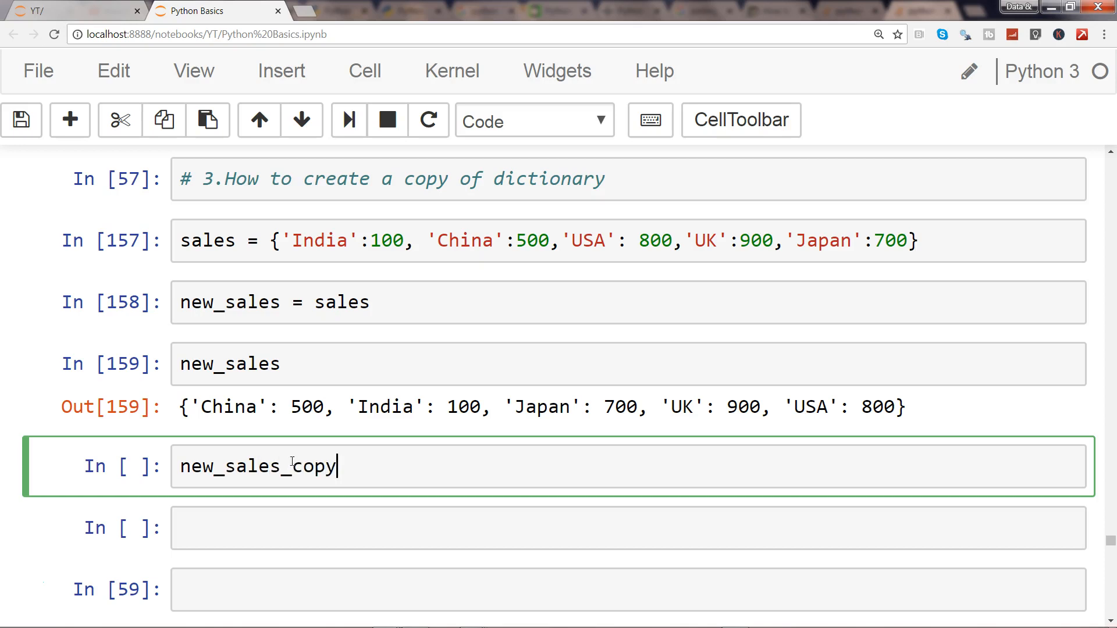
{"action": "type", "text": "= sales.co"}
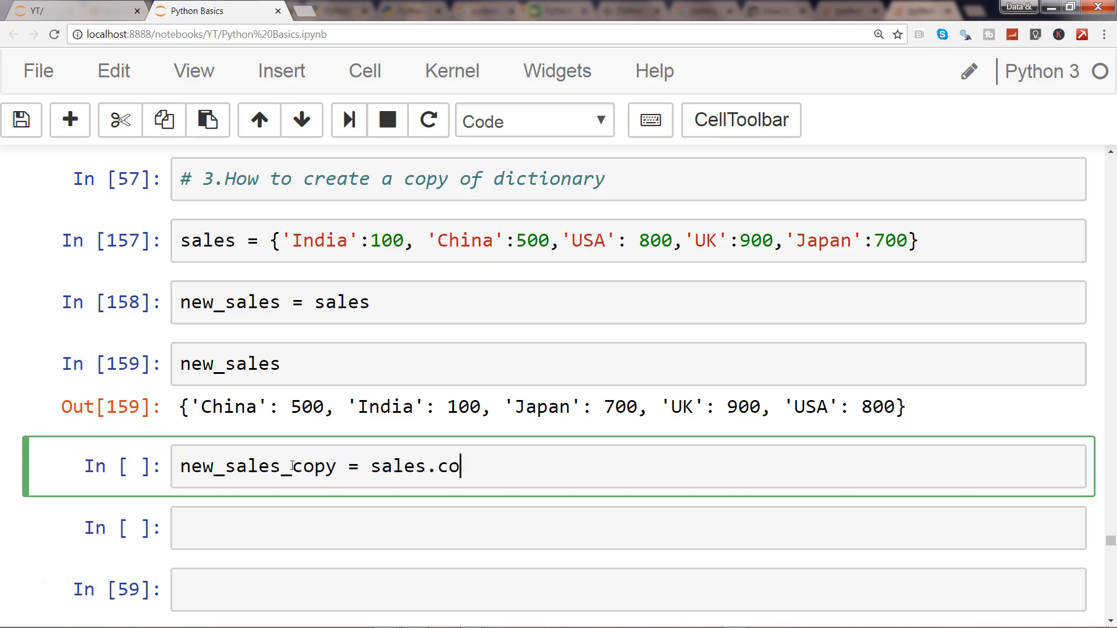
{"action": "type", "text": "py()"}
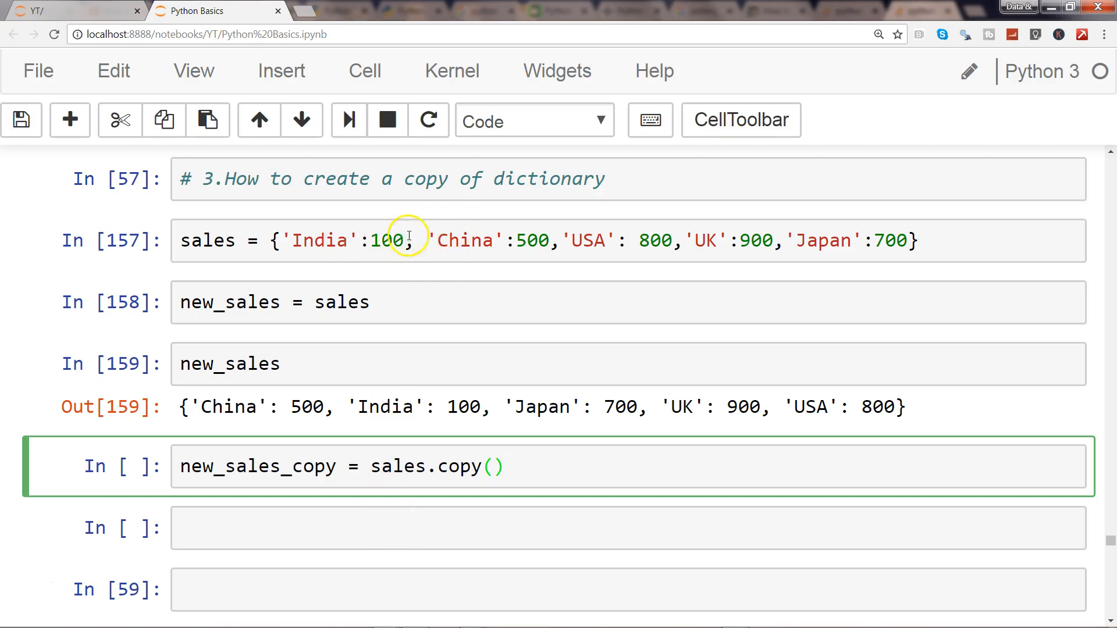
{"action": "key", "text": "Shift+Enter"}
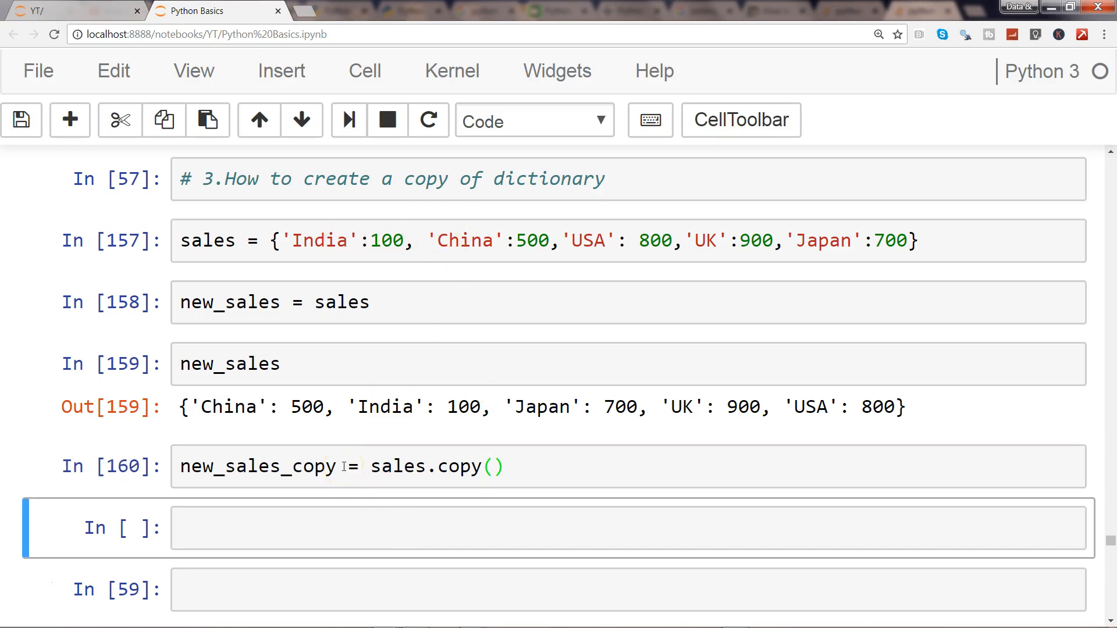
Begin the cell that evaluates new_sales_copy
{"action": "type", "text": "new_sales_copy"}
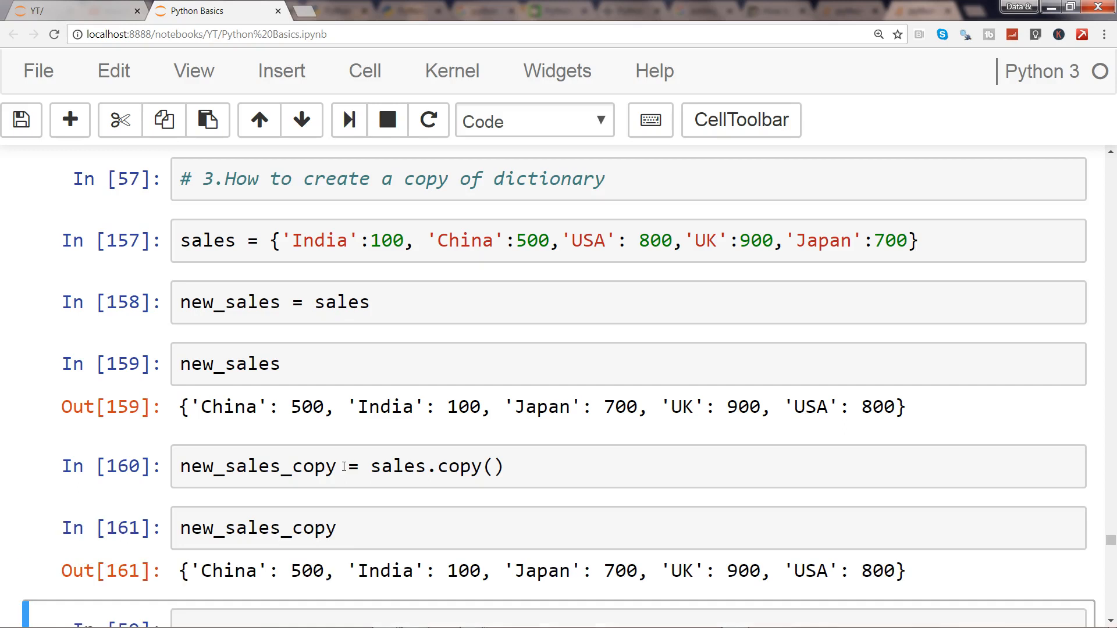
{"action": "mouse_move", "coordinate": [388, 579]}
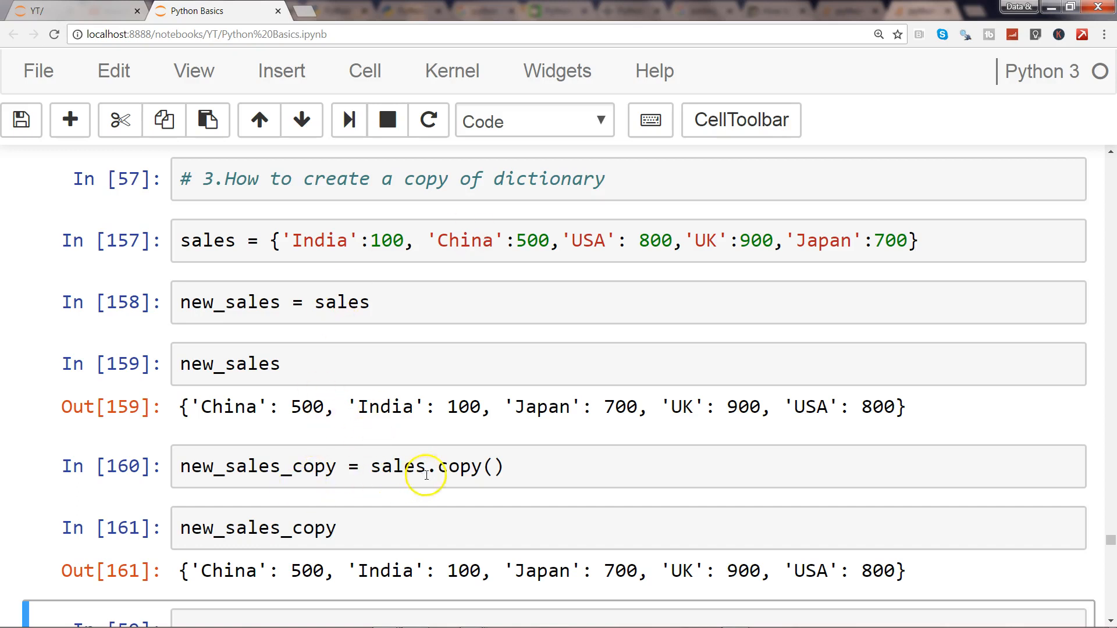
{"action": "mouse_move", "coordinate": [381, 465]}
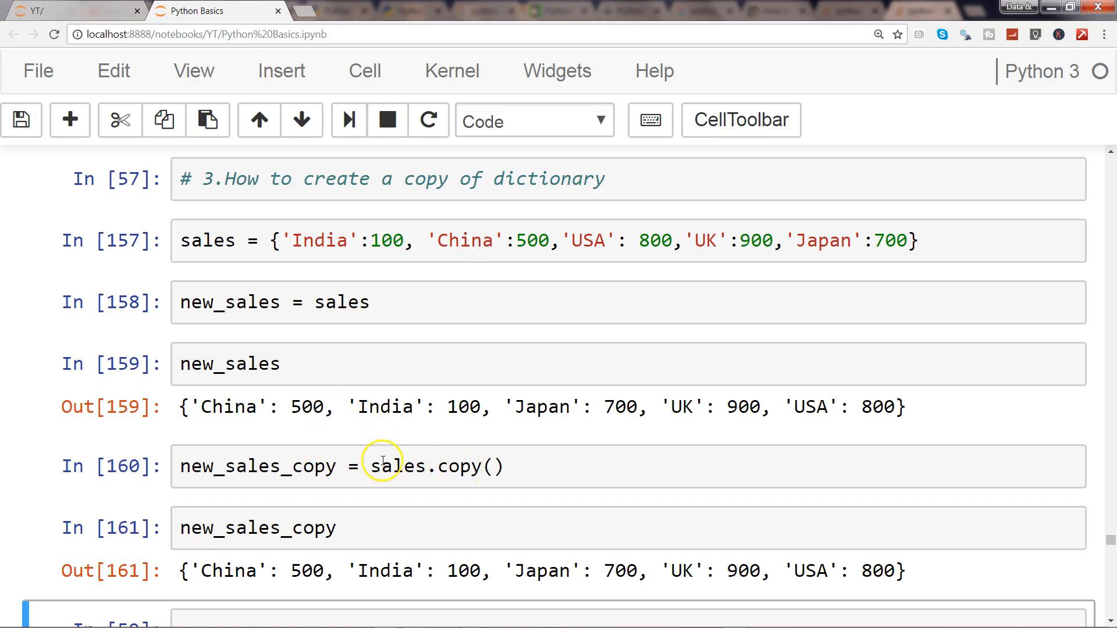
{"action": "mouse_move", "coordinate": [317, 570]}
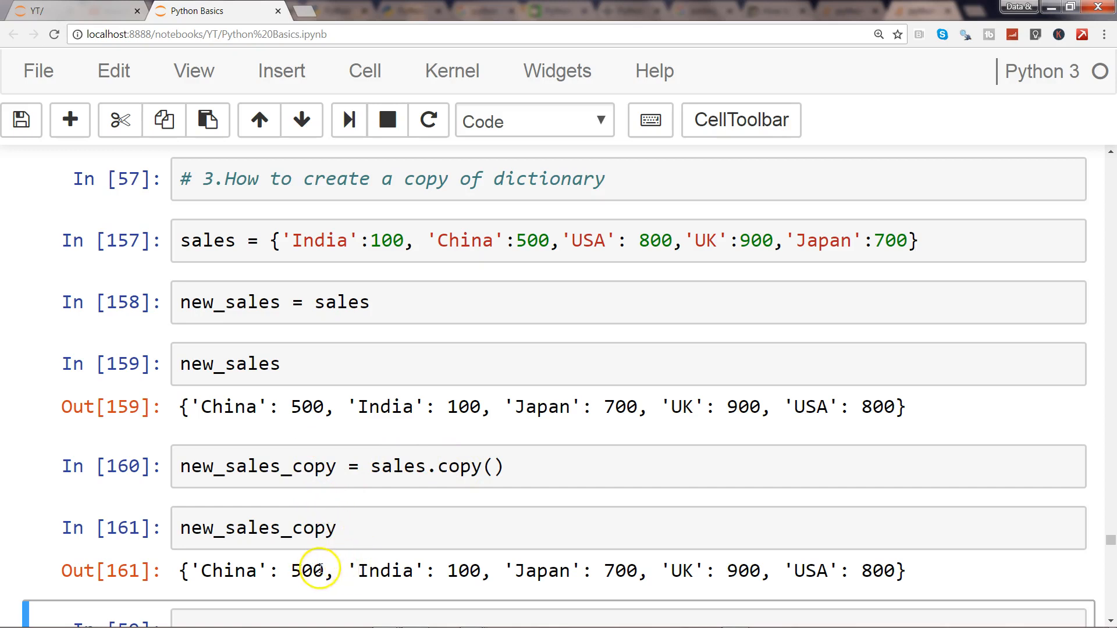
{"action": "mouse_move", "coordinate": [411, 531]}
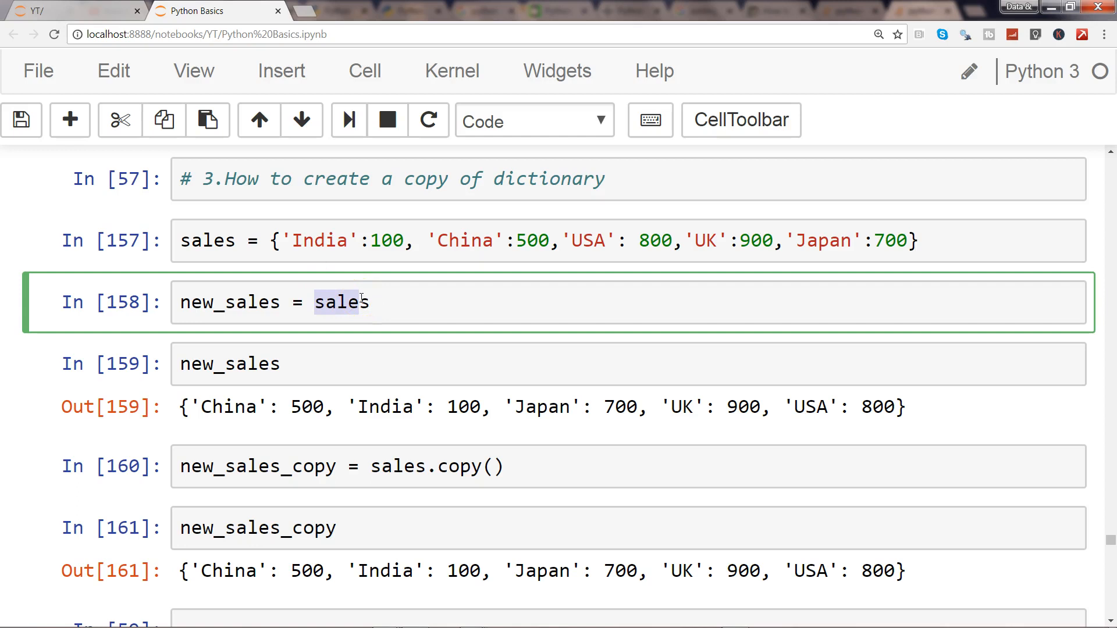
{"action": "mouse_move", "coordinate": [380, 314]}
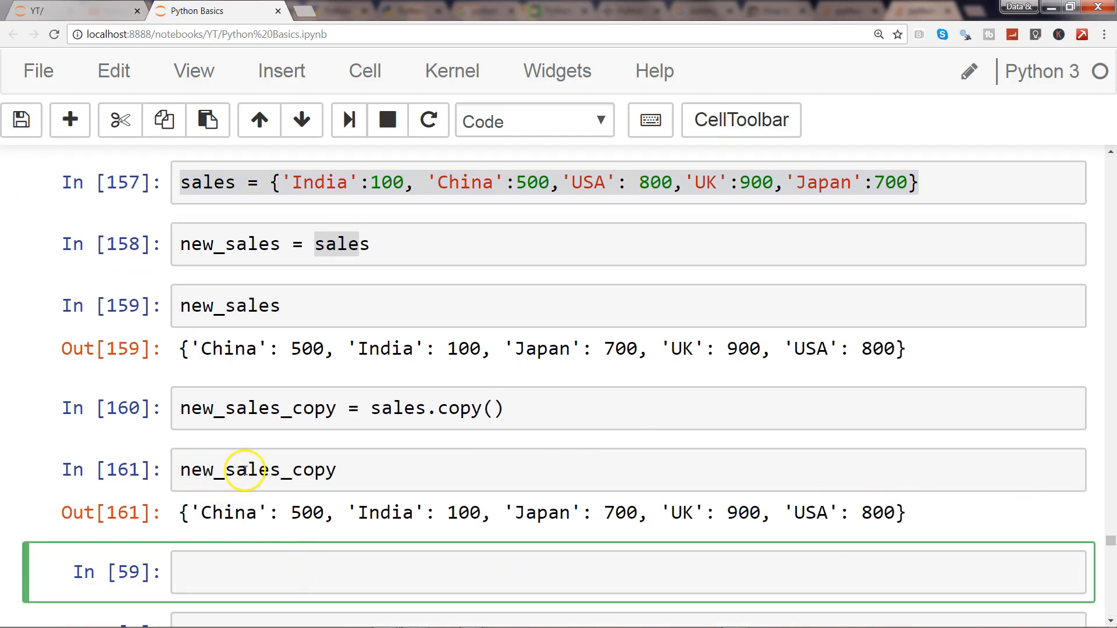
{"action": "mouse_move", "coordinate": [297, 472]}
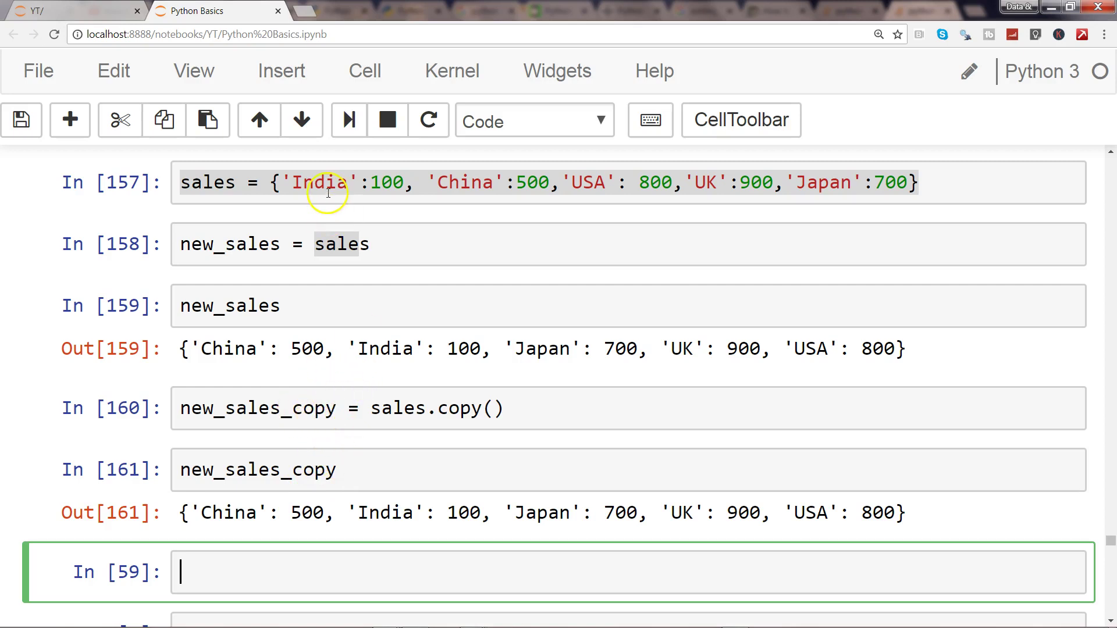
{"action": "mouse_move", "coordinate": [299, 246]}
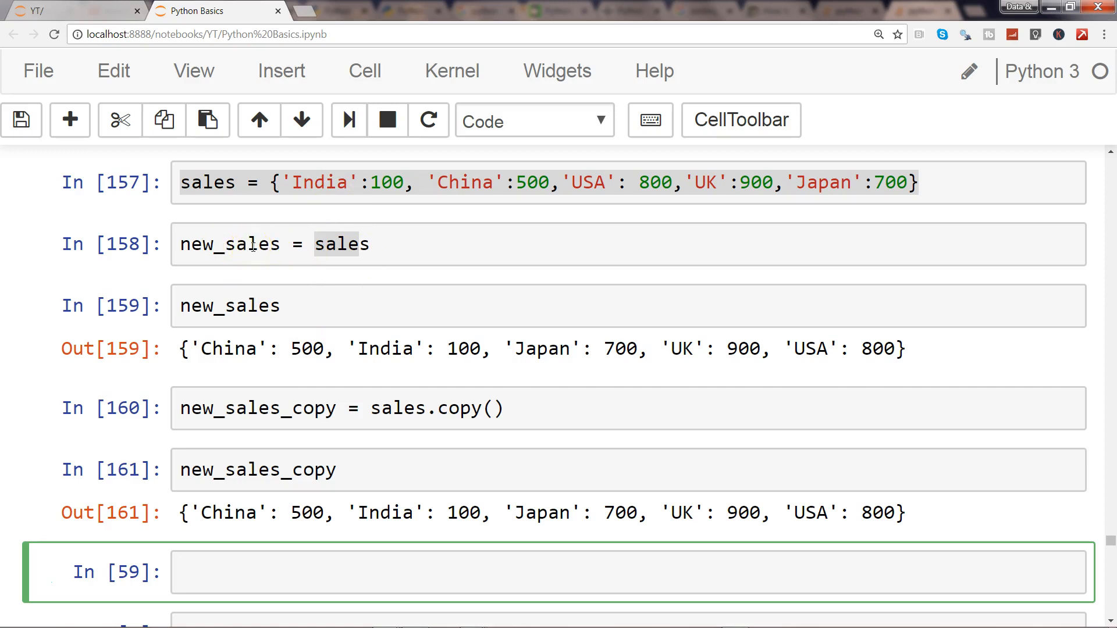
{"action": "mouse_move", "coordinate": [254, 235]}
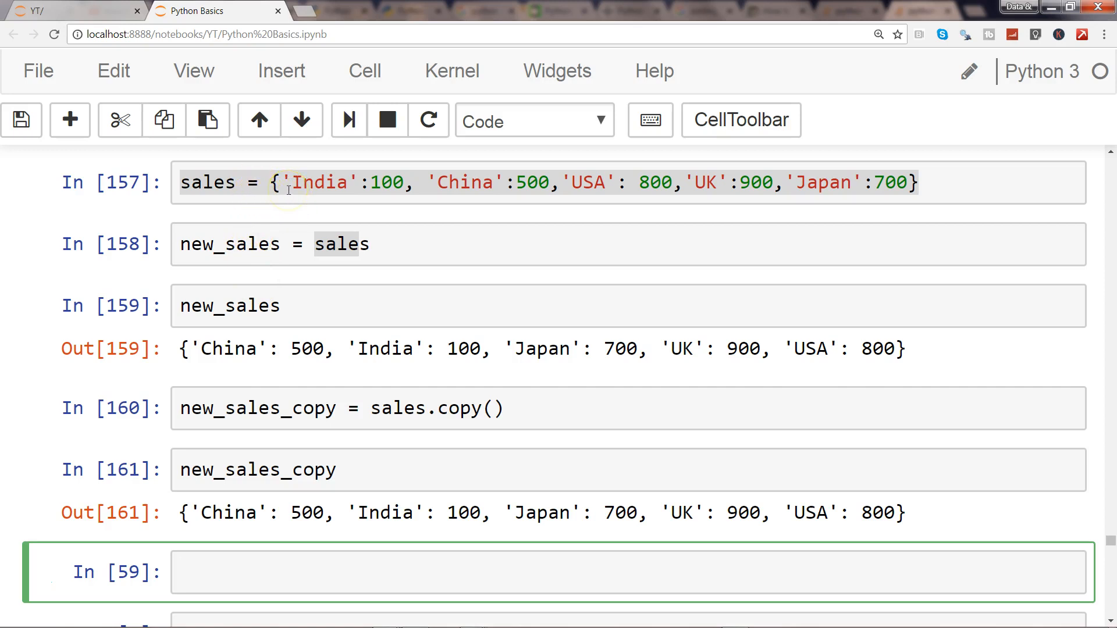
{"action": "mouse_move", "coordinate": [278, 458]}
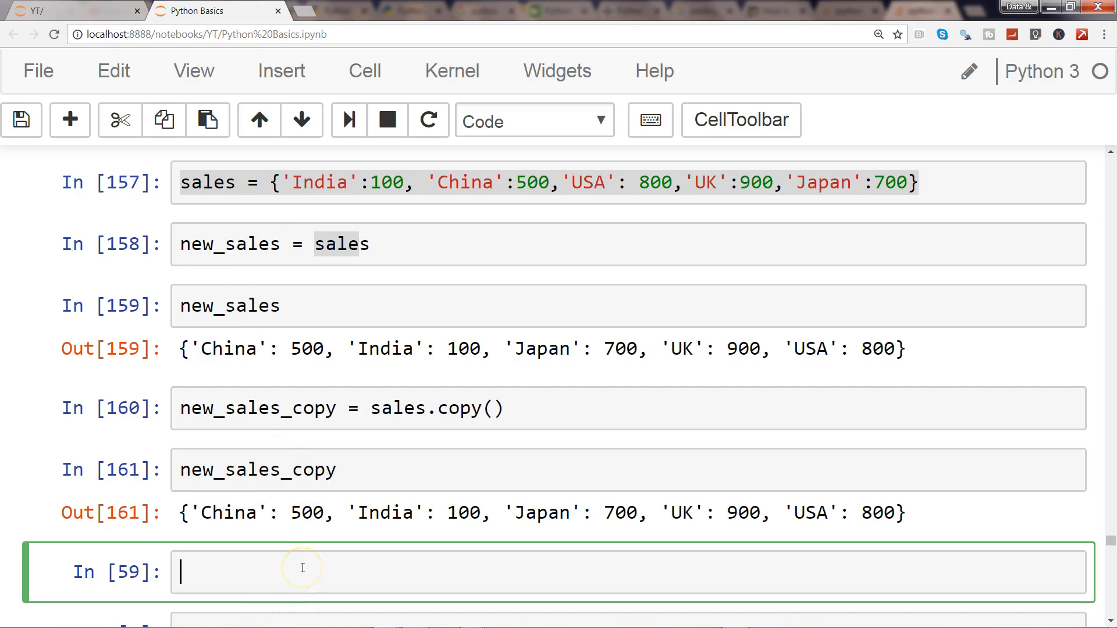
Write a print of new_sales_copy in the empty cell
{"action": "type", "text": "print"}
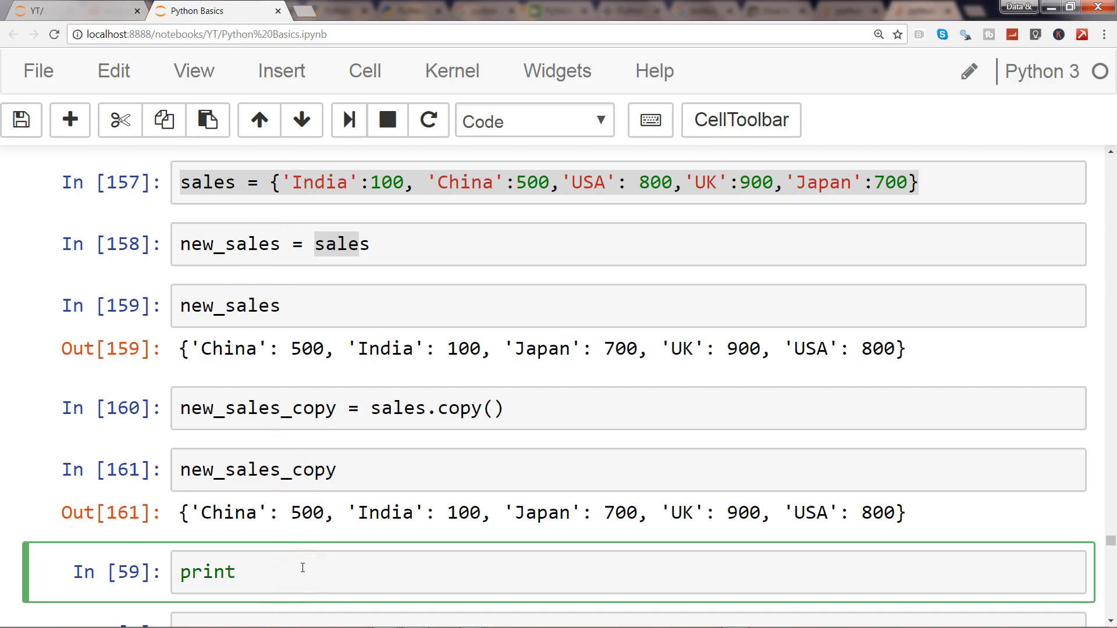
{"action": "type", "text": "()"}
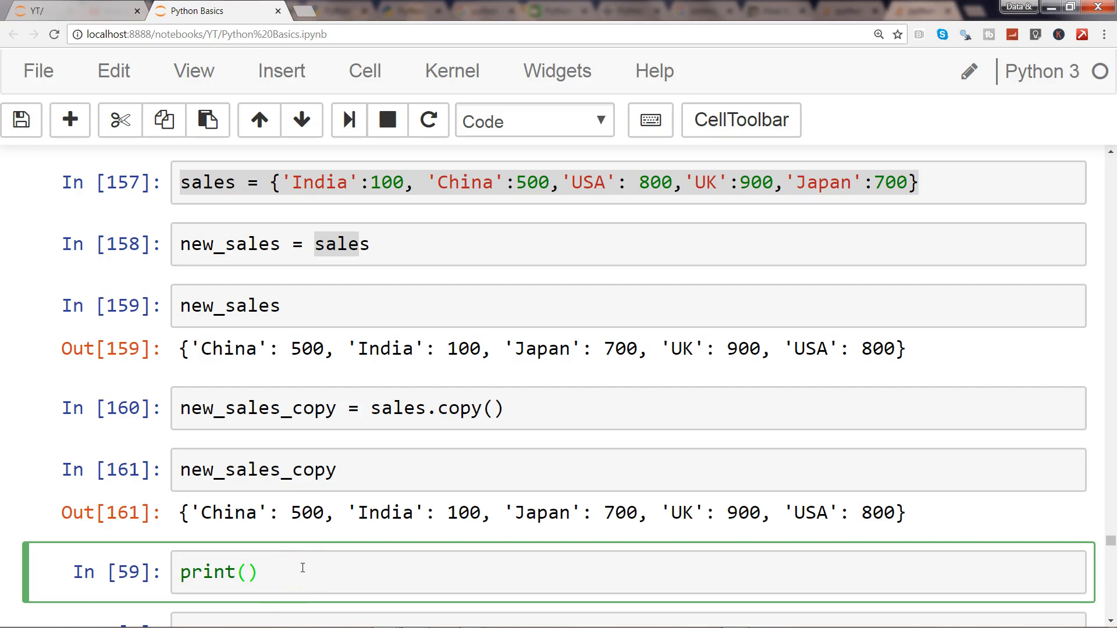
{"action": "type", "text": "new"}
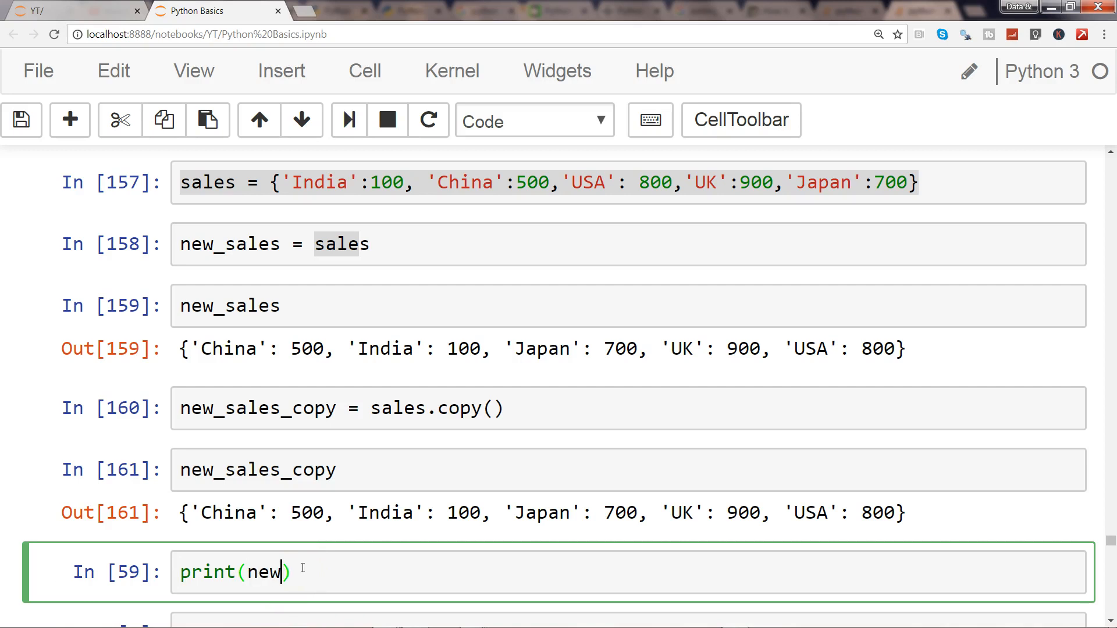
{"action": "type", "text": "_sales_copy.clear"}
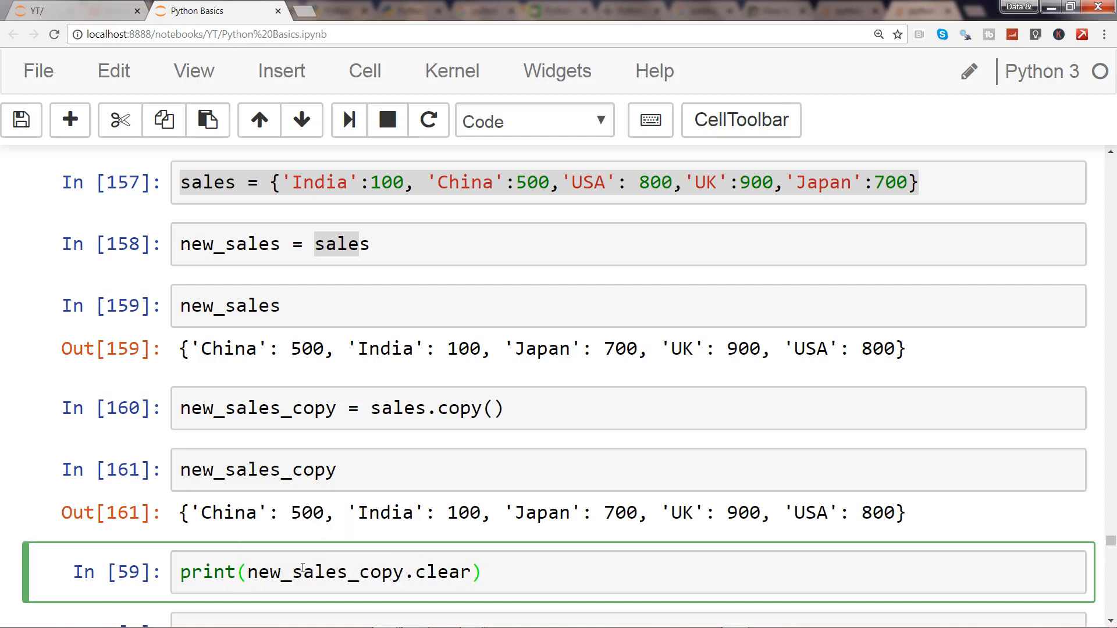
{"action": "type", "text": "()"}
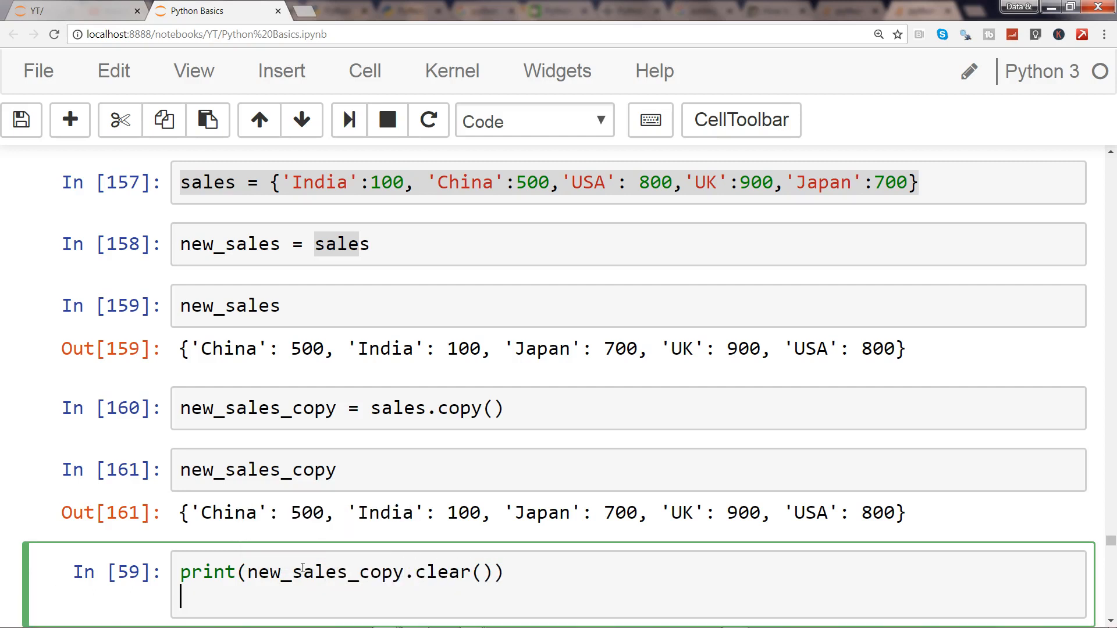
Write print(sales) to show the original dictionary alongside it
{"action": "type", "text": "print(s)"}
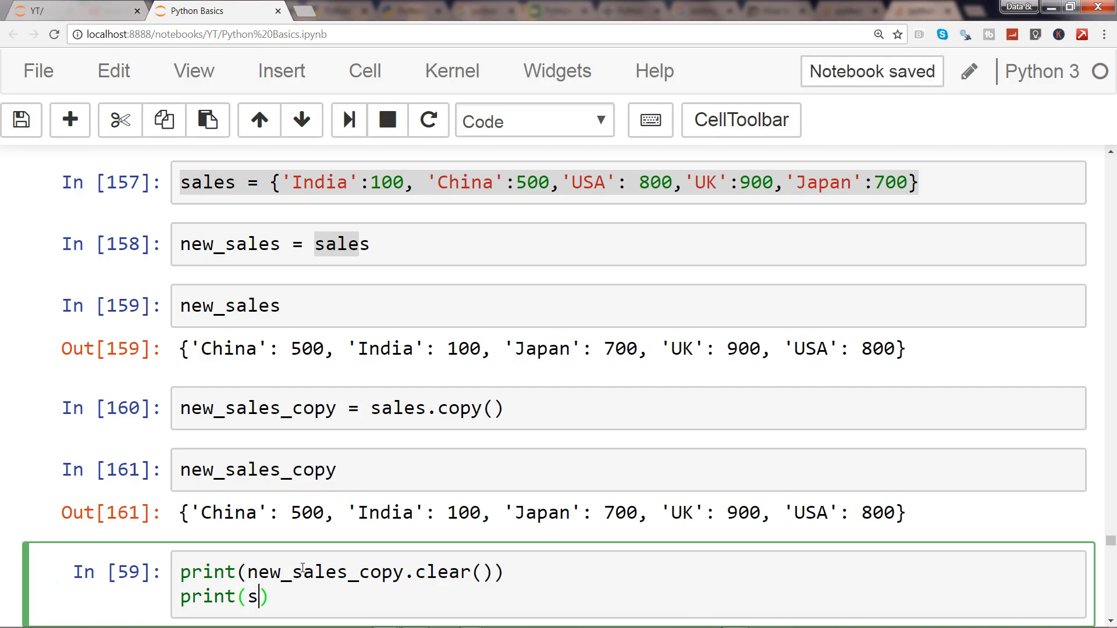
{"action": "type", "text": "ales_copy.clea"}
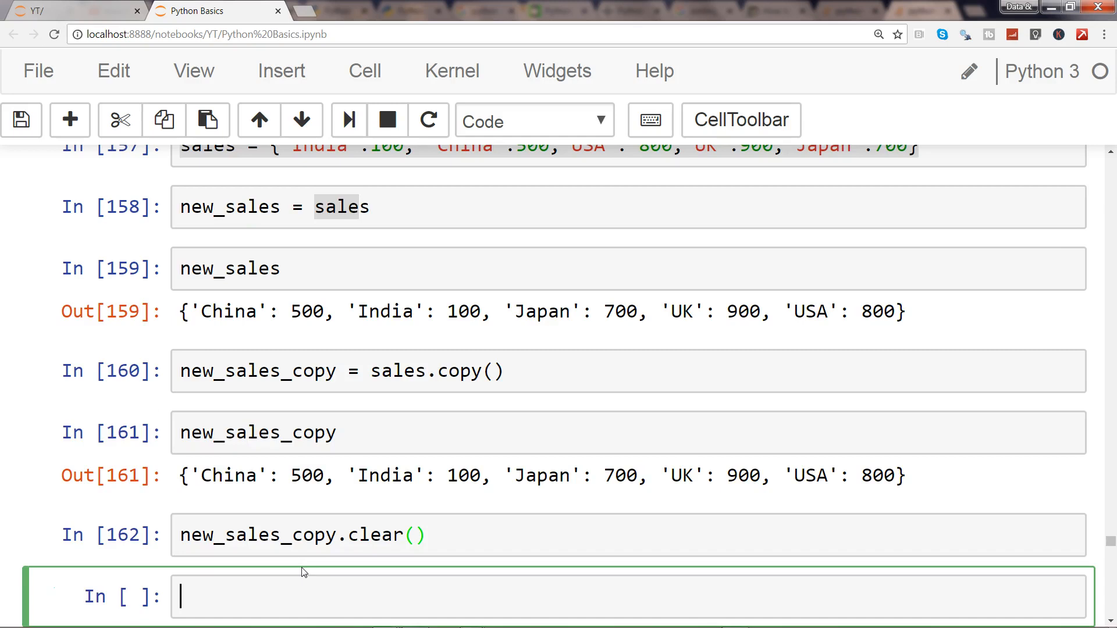
Evaluate new_sales_copy (now empty) and then sales, which still holds all five countries
{"action": "type", "text": "new_sal"}
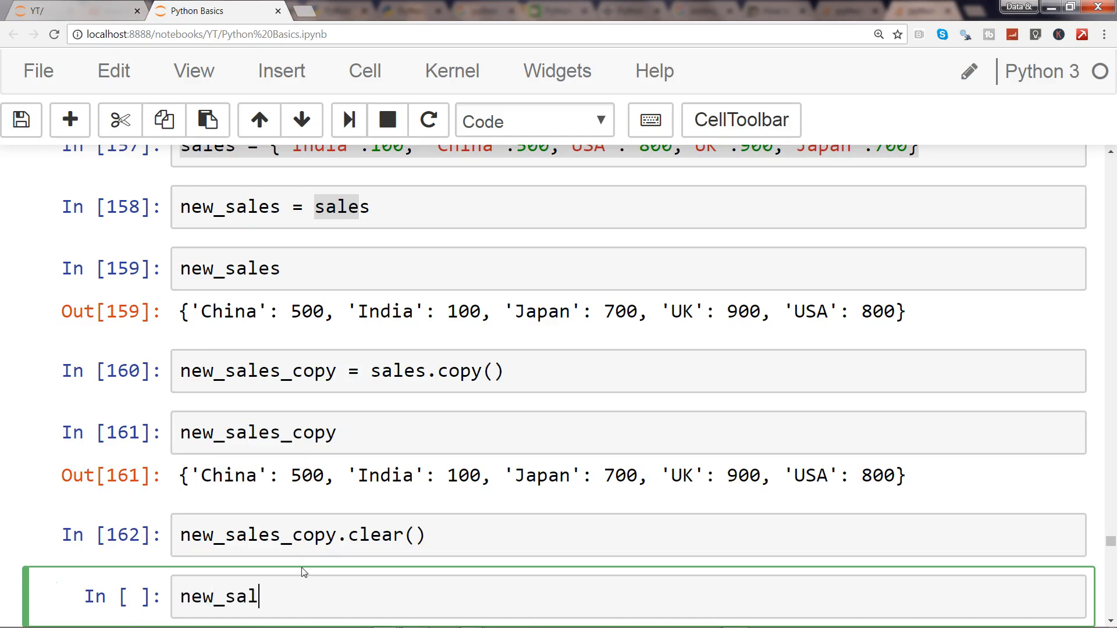
{"action": "type", "text": "es_copy"}
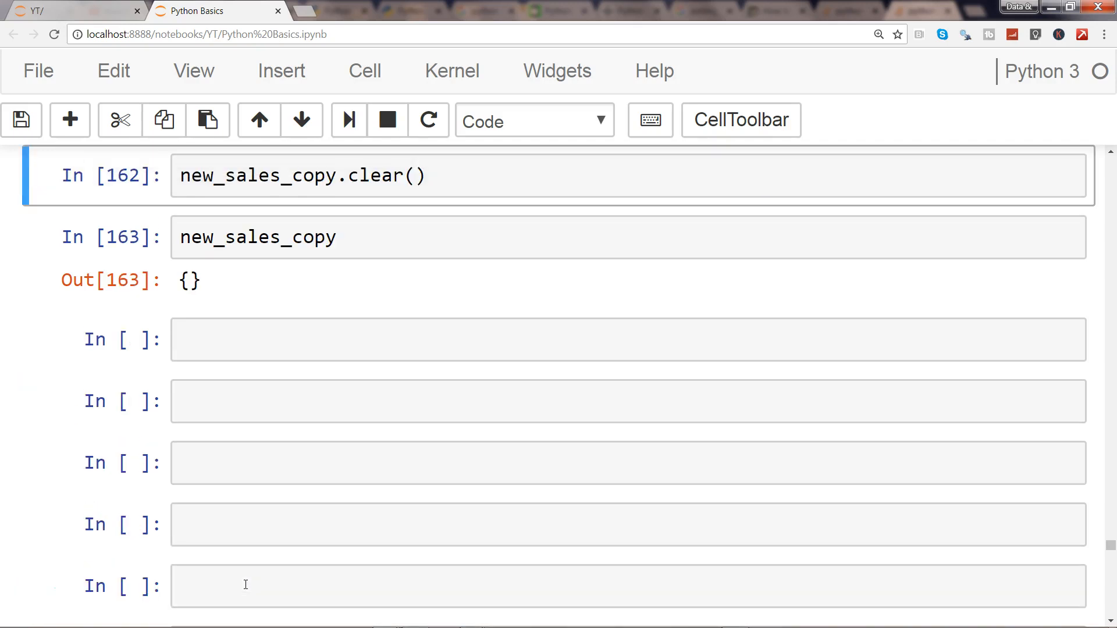
{"action": "left_click", "coordinate": [626, 350]}
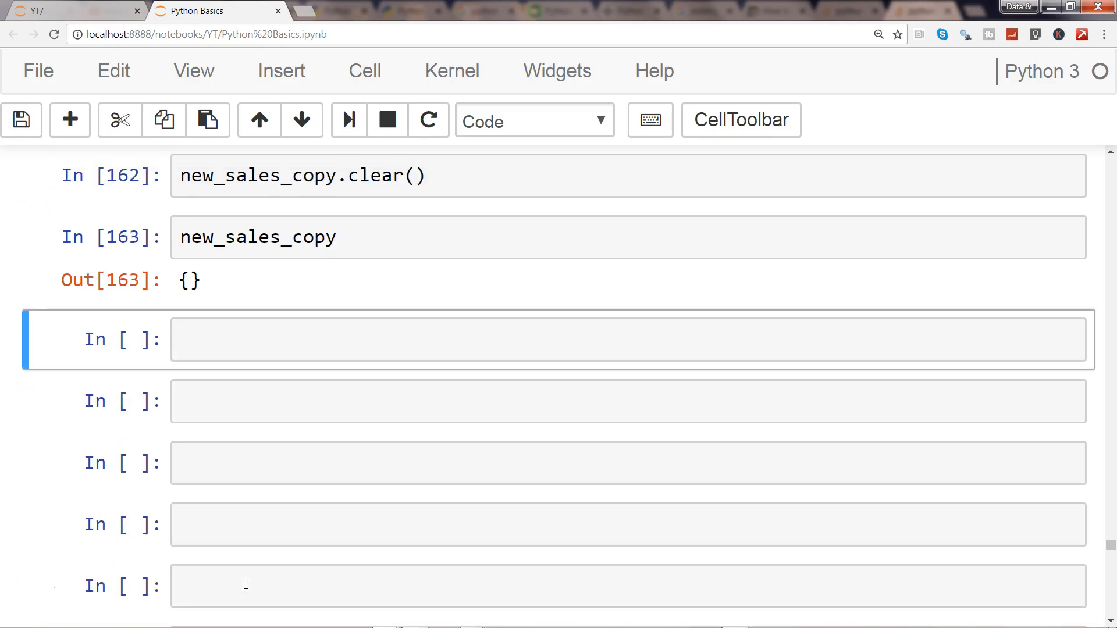
{"action": "type", "text": "sales"}
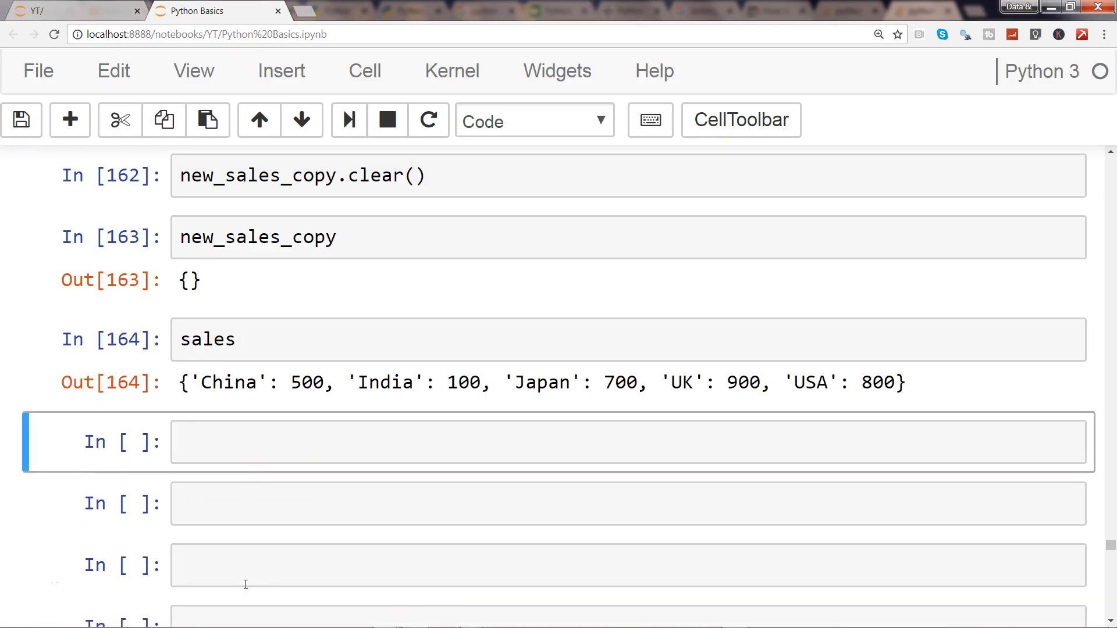
{"action": "mouse_move", "coordinate": [282, 384]}
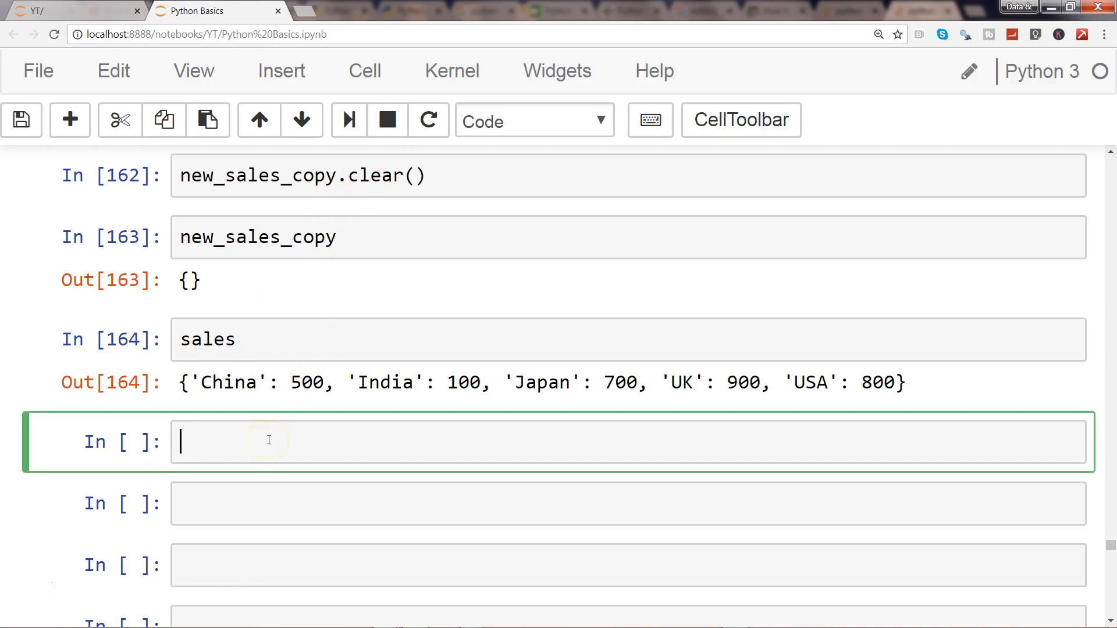
Run new_sales.clear() on the aliased dictionary
{"action": "type", "text": "new"}
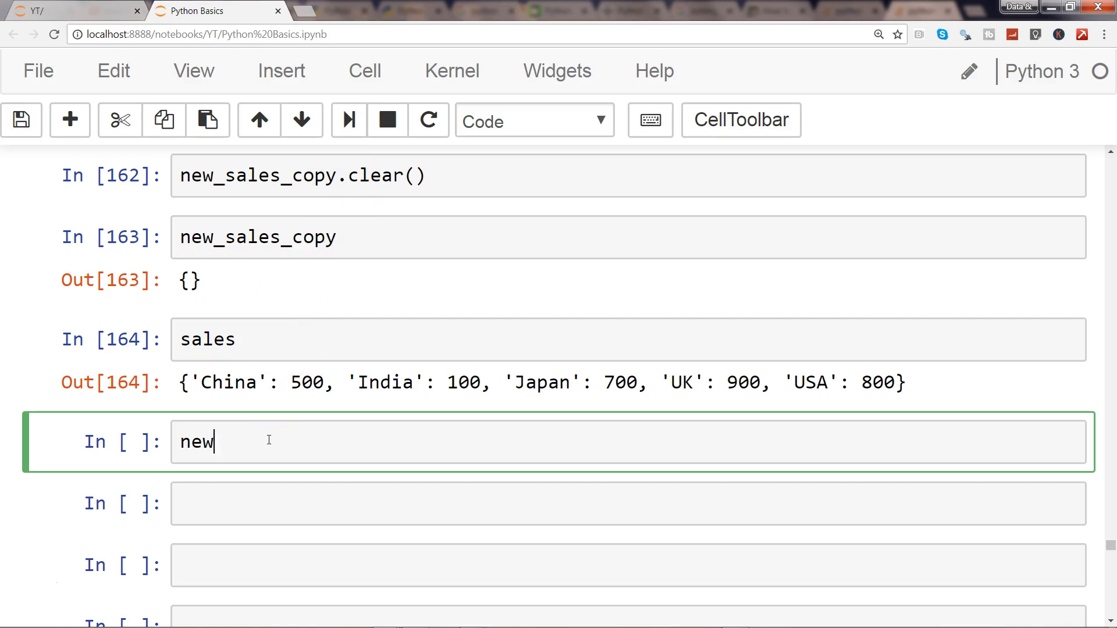
{"action": "type", "text": "_sale"}
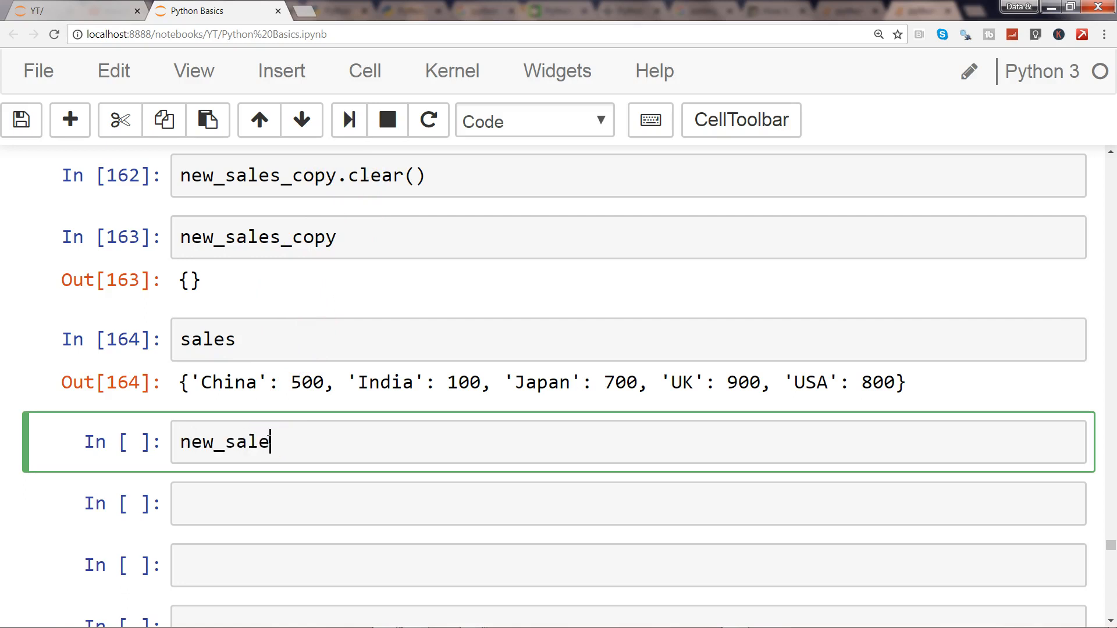
{"action": "type", "text": "s"}
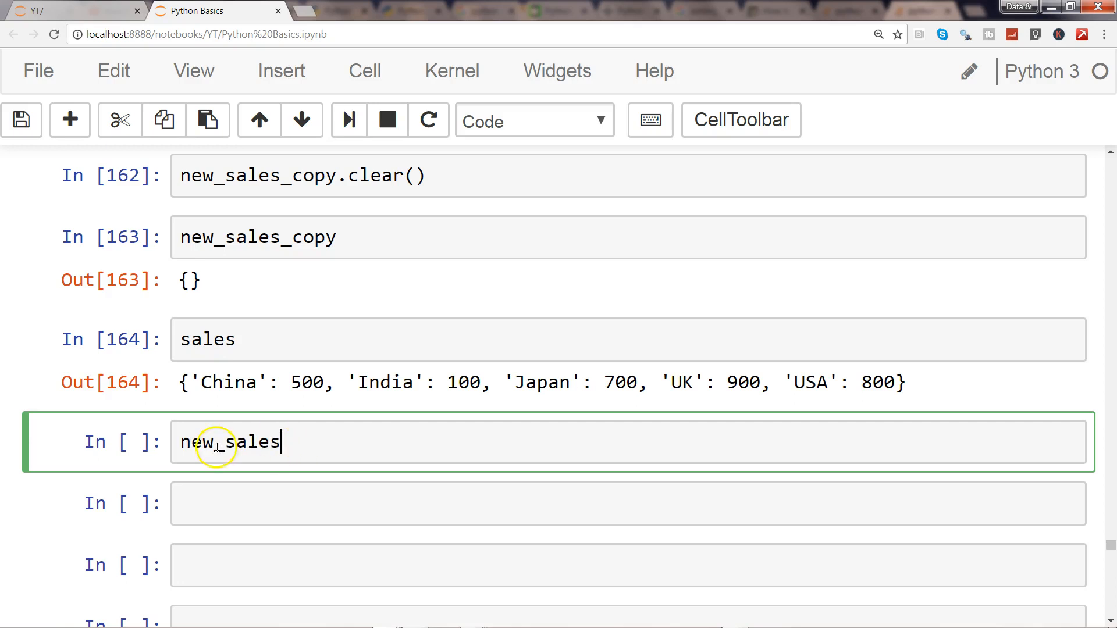
{"action": "mouse_move", "coordinate": [251, 453]}
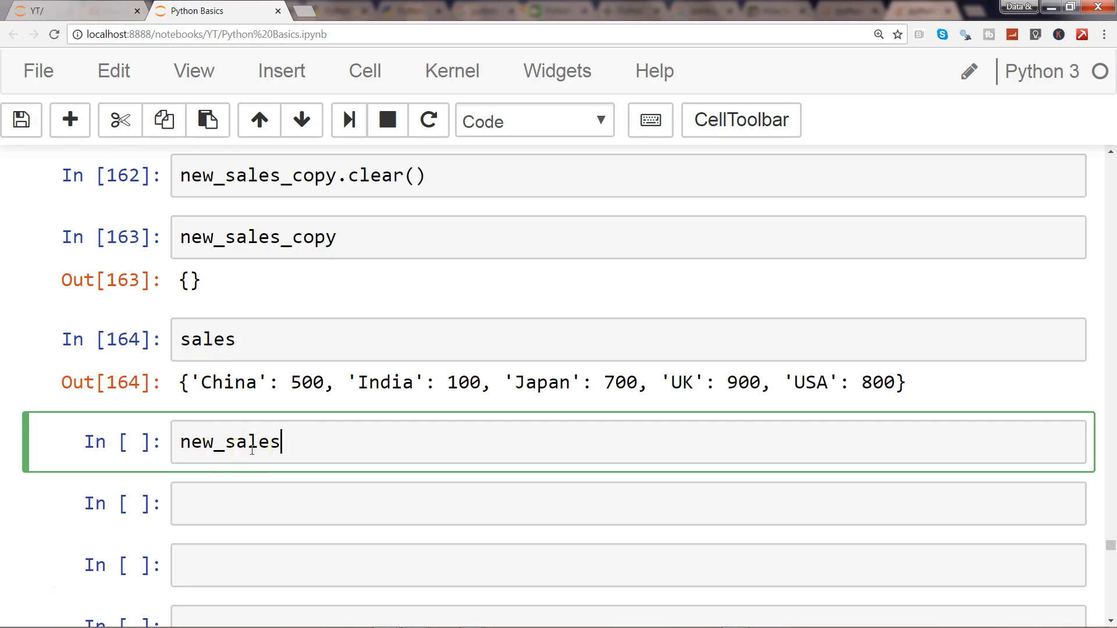
{"action": "type", "text": ".clear()"}
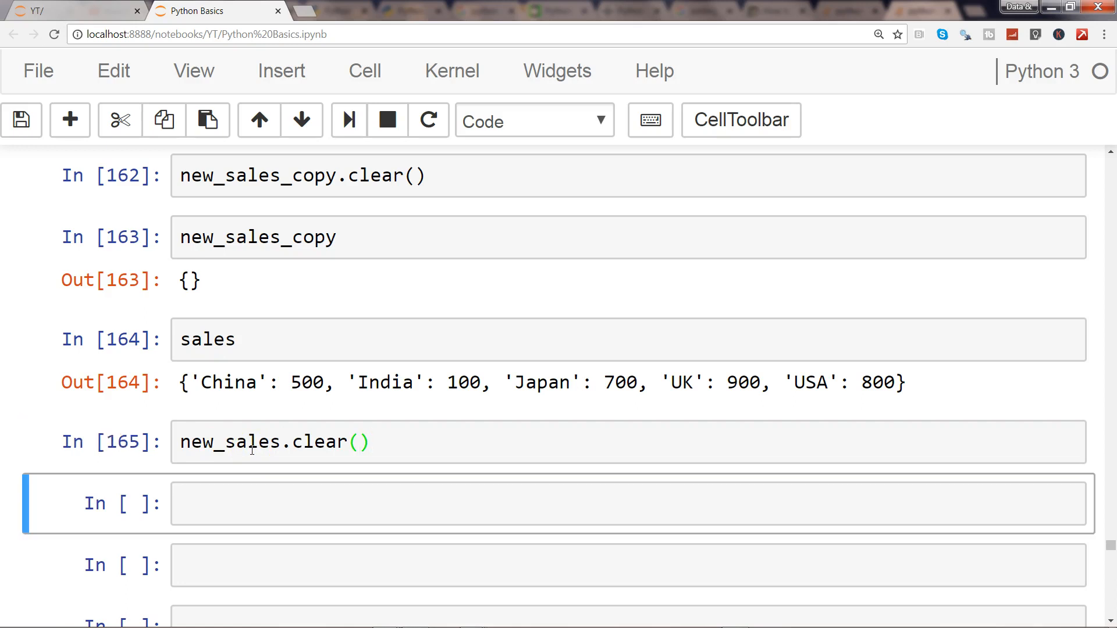
Evaluate new_sales to show it is empty, then query sales in the next cell
{"action": "left_click", "coordinate": [21, 120]}
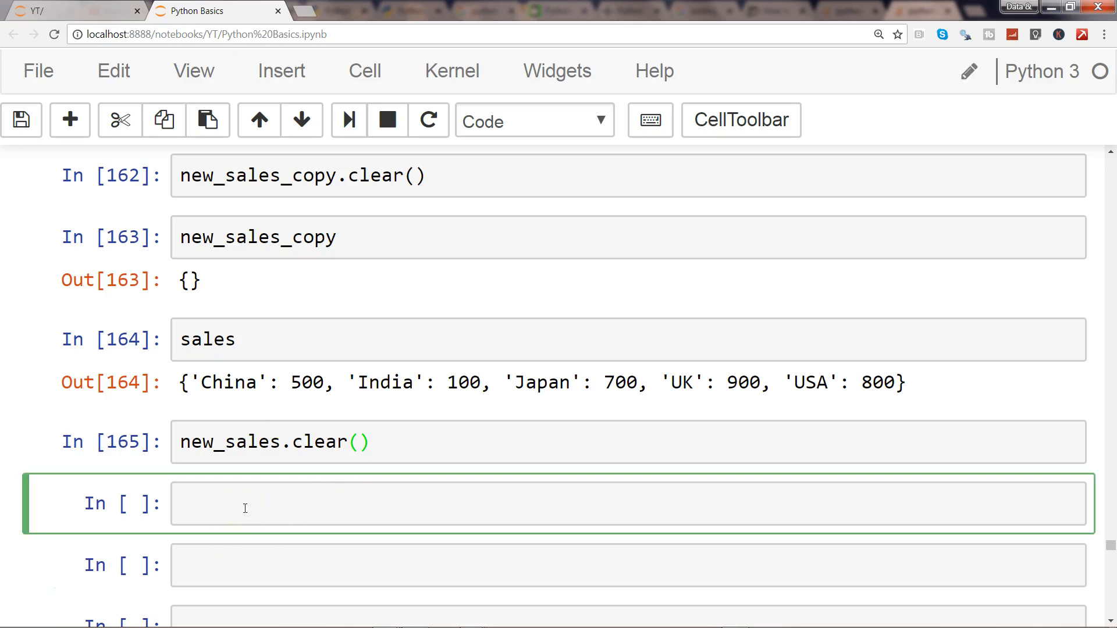
{"action": "type", "text": "new_sa"}
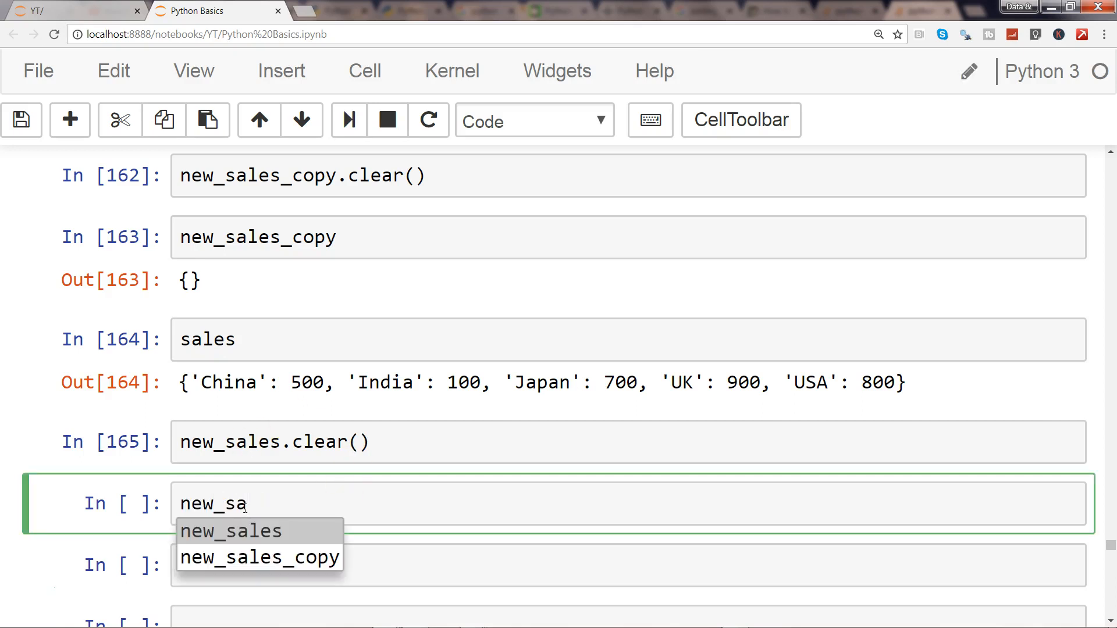
{"action": "left_click", "coordinate": [230, 530]}
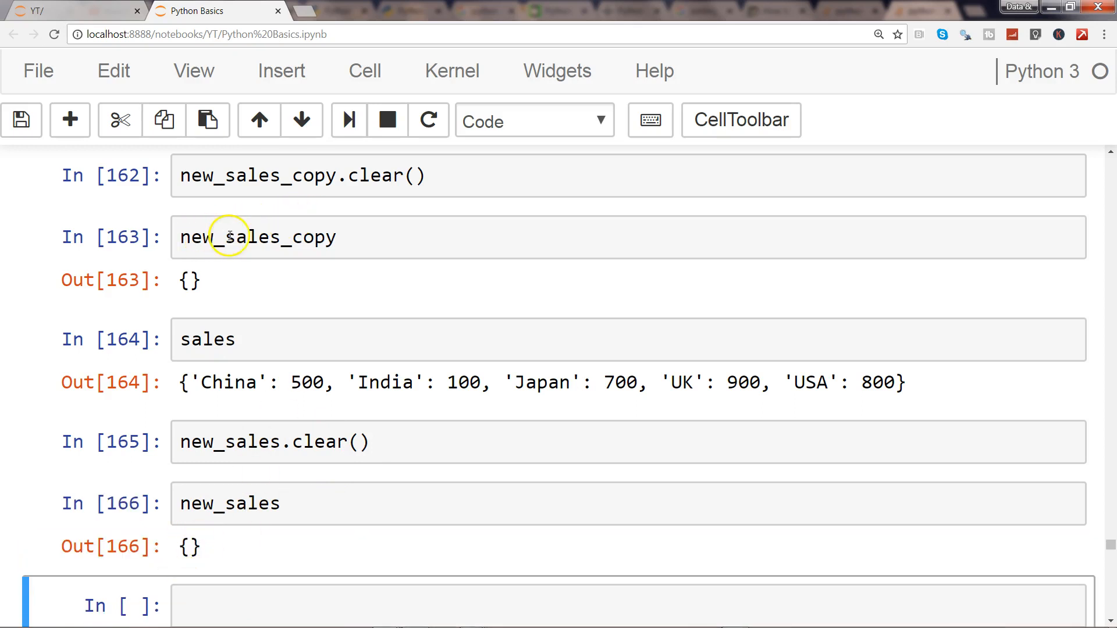
{"action": "mouse_move", "coordinate": [278, 602]}
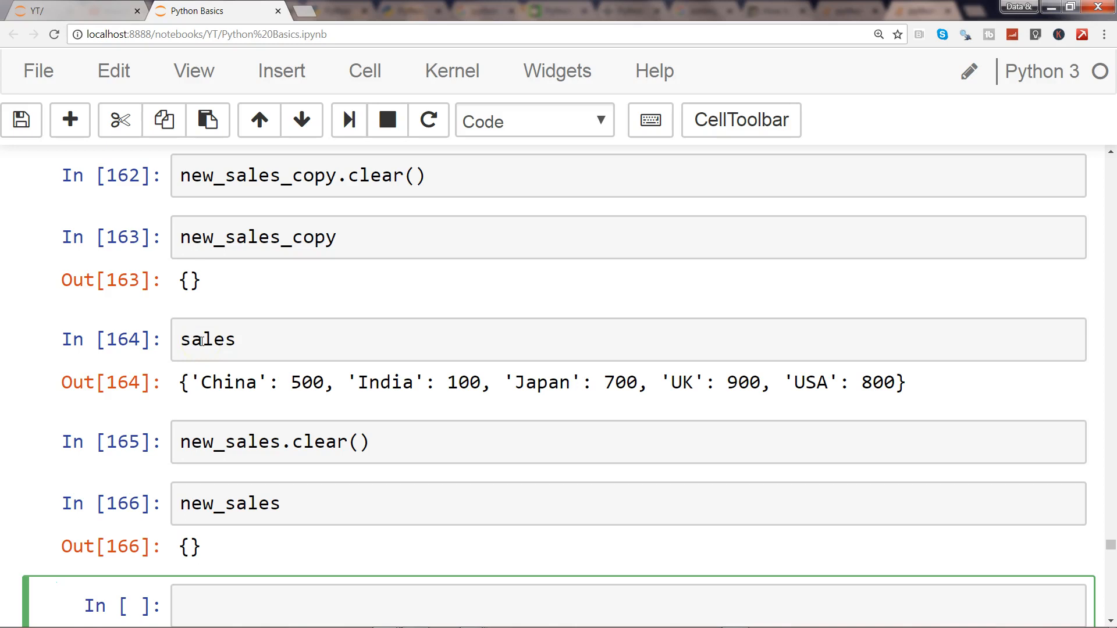
{"action": "type", "text": "sales"}
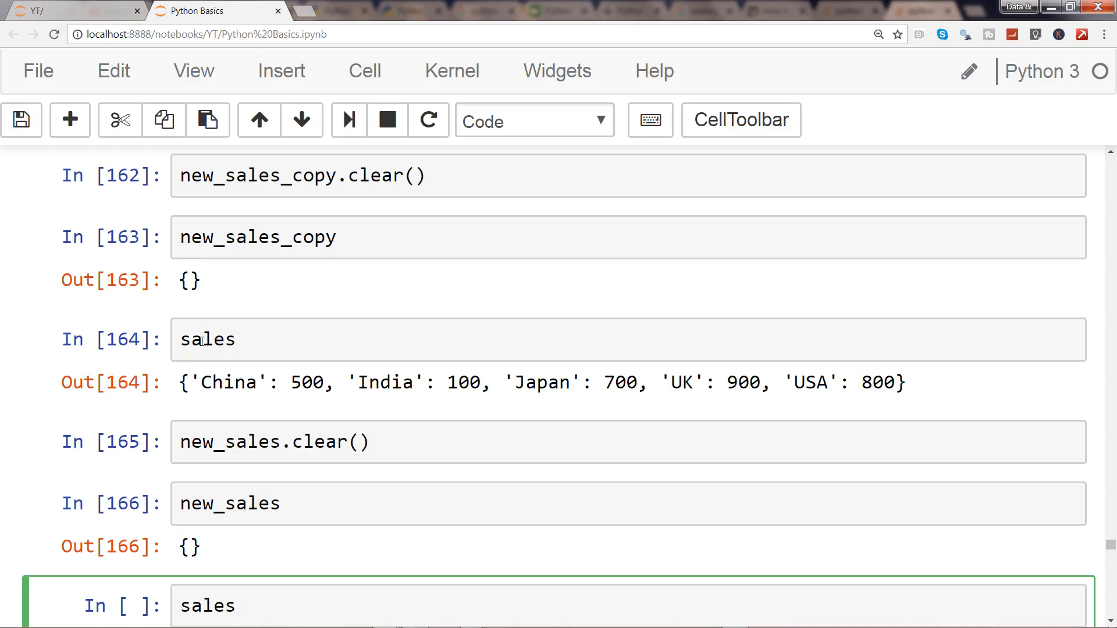